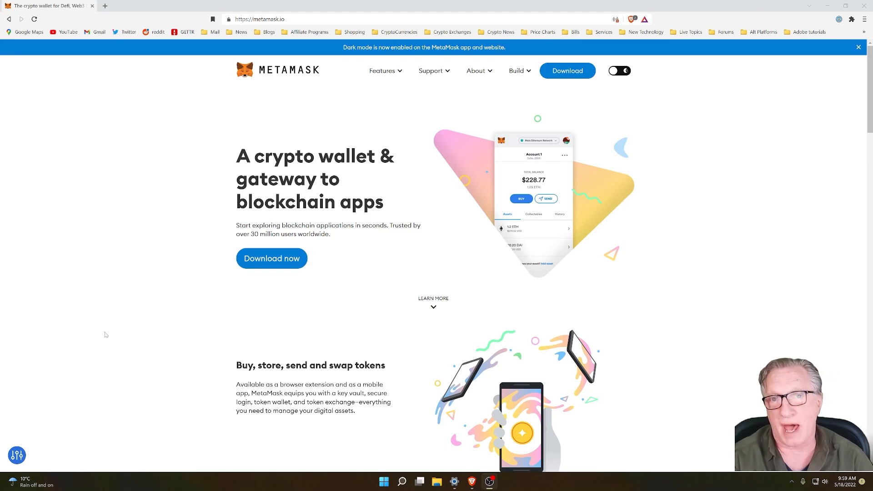
{"action": "mouse_move", "coordinate": [301, 288]}
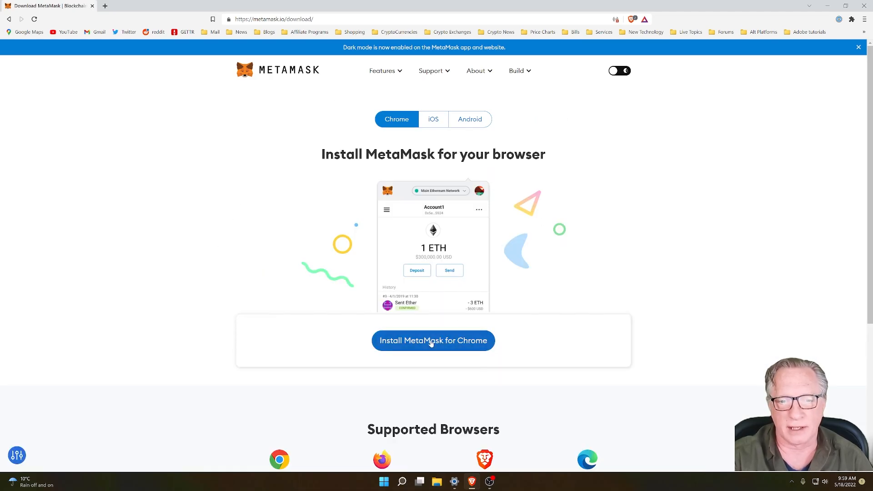
- Install the MetaMask extension from the Chrome Web Store into Brave, reaching its welcome page
{"action": "left_click", "coordinate": [434, 341]}
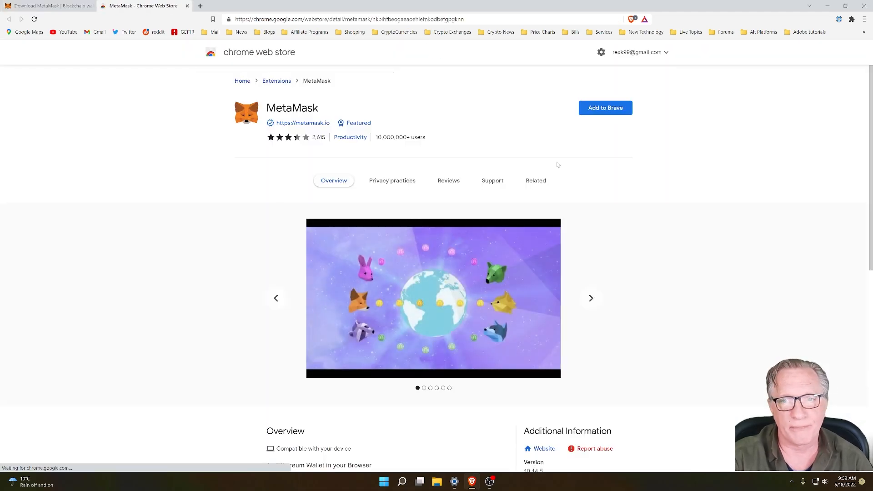
{"action": "left_click", "coordinate": [605, 108]}
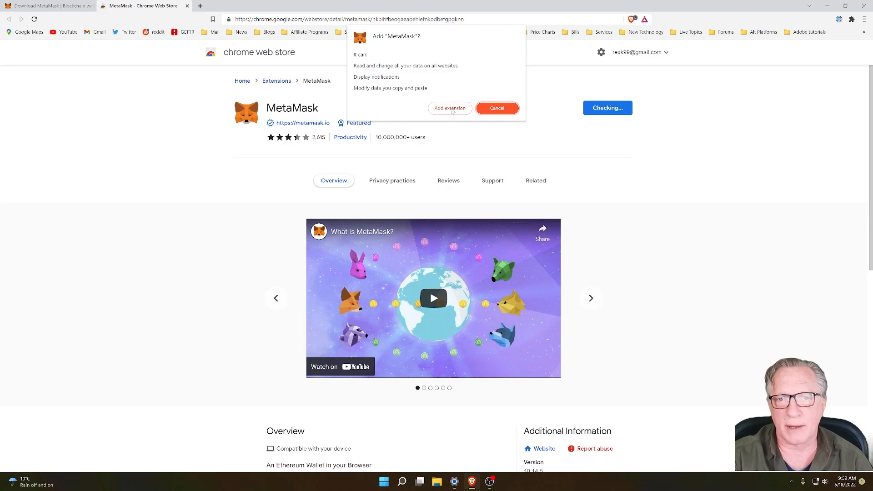
{"action": "left_click", "coordinate": [450, 109]}
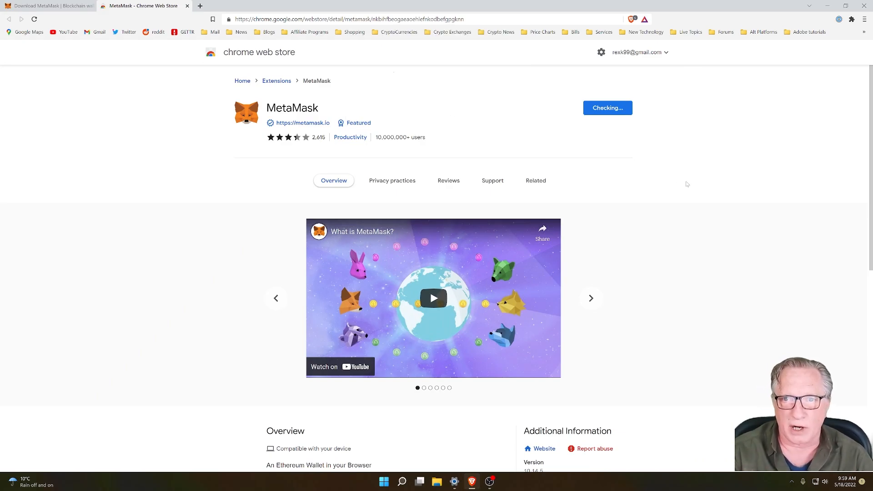
{"action": "left_click", "coordinate": [607, 108]}
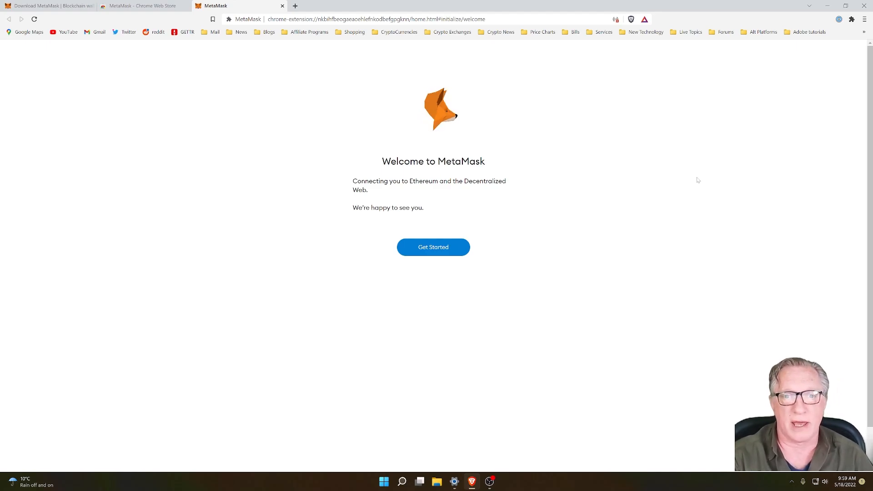
- Start MetaMask setup choosing Import wallet and agree to usage data, reaching the recovery phrase form
{"action": "left_click", "coordinate": [433, 247]}
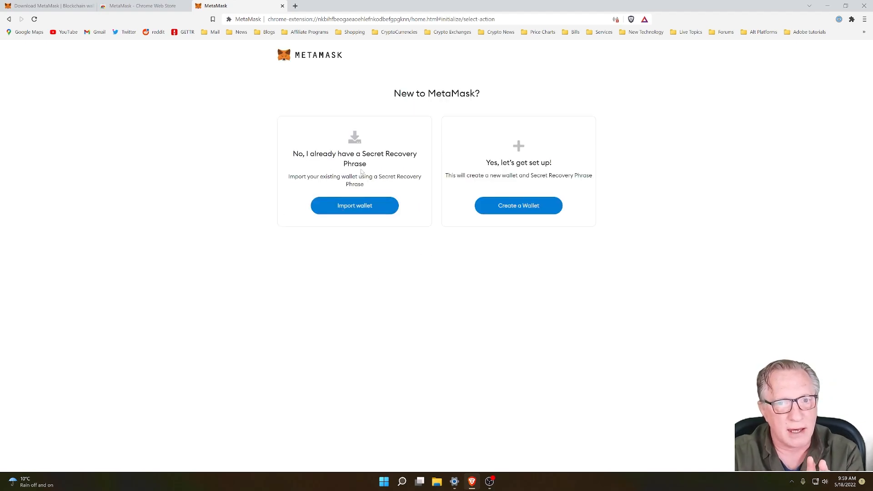
{"action": "mouse_move", "coordinate": [372, 165]}
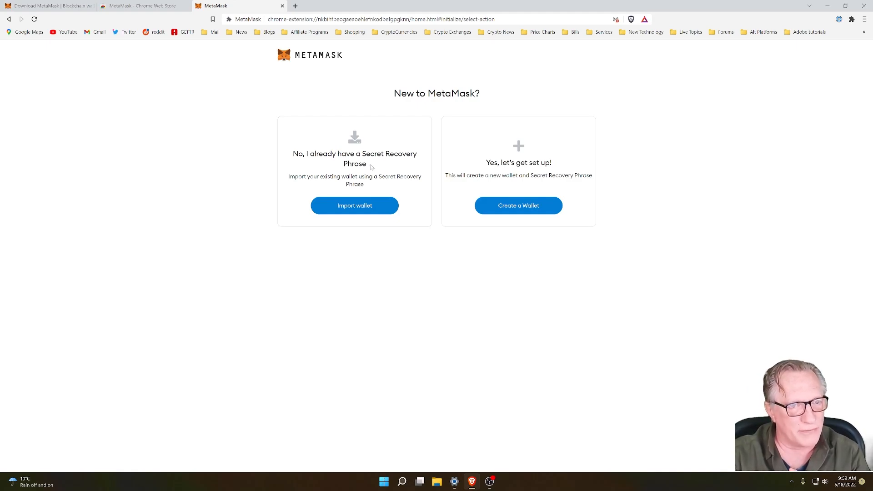
{"action": "mouse_move", "coordinate": [378, 166]}
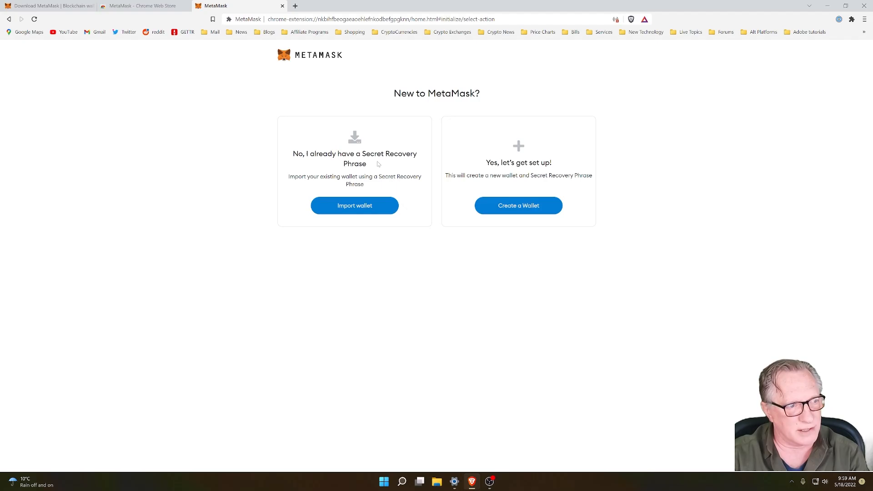
{"action": "left_click", "coordinate": [518, 206]}
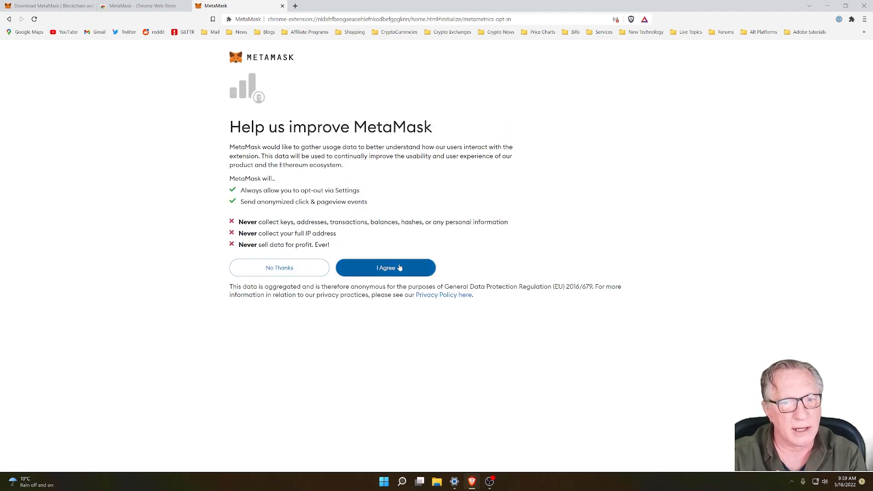
{"action": "left_click", "coordinate": [385, 267]}
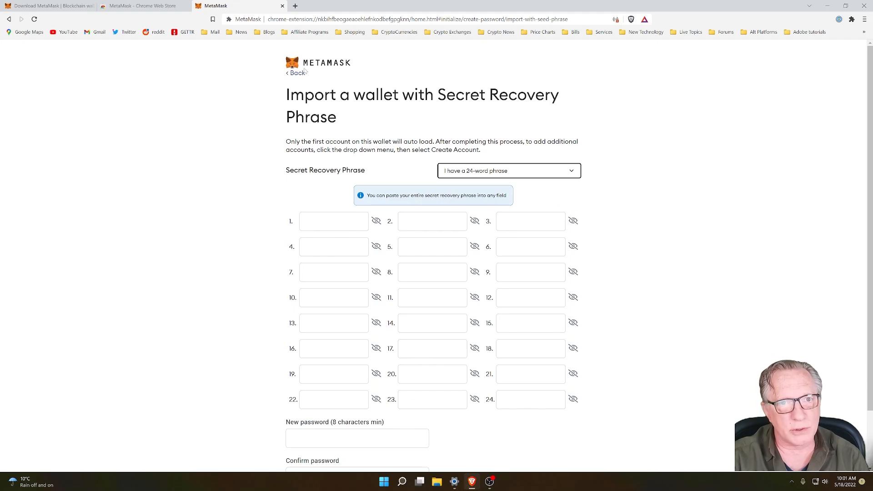
{"action": "left_click", "coordinate": [297, 73]}
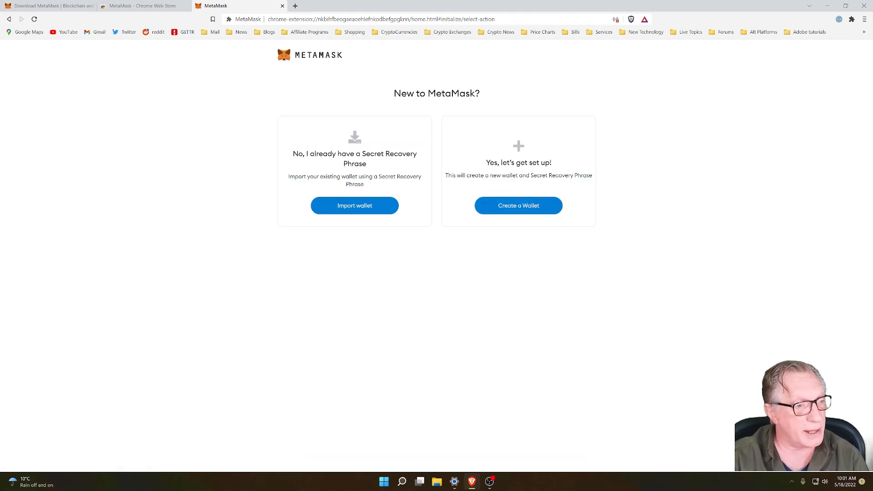
{"action": "mouse_move", "coordinate": [522, 210]}
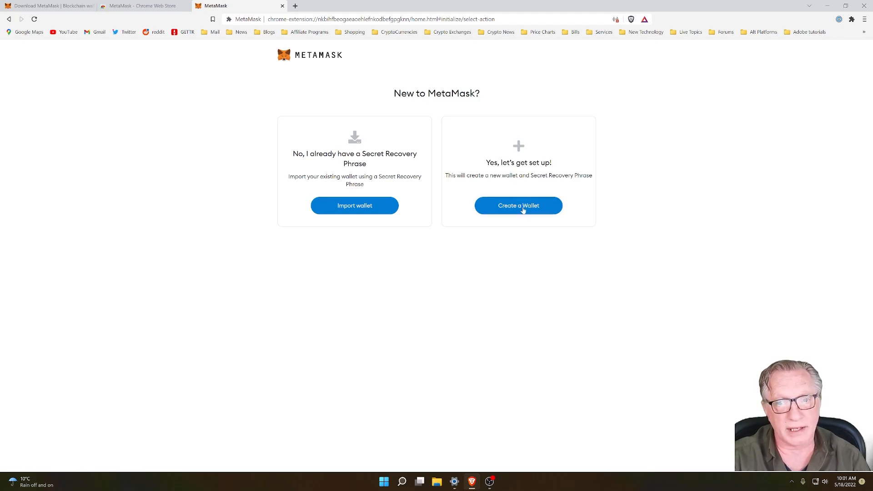
{"action": "left_click", "coordinate": [518, 206]}
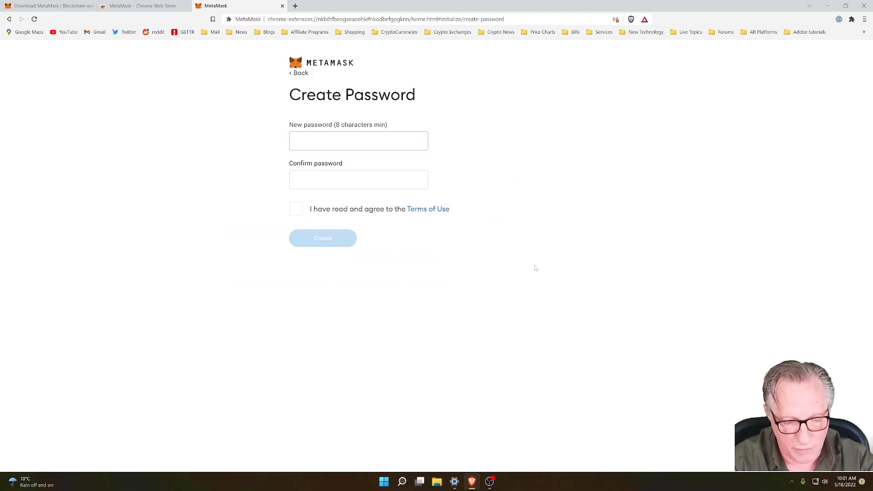
{"action": "left_click", "coordinate": [322, 238]}
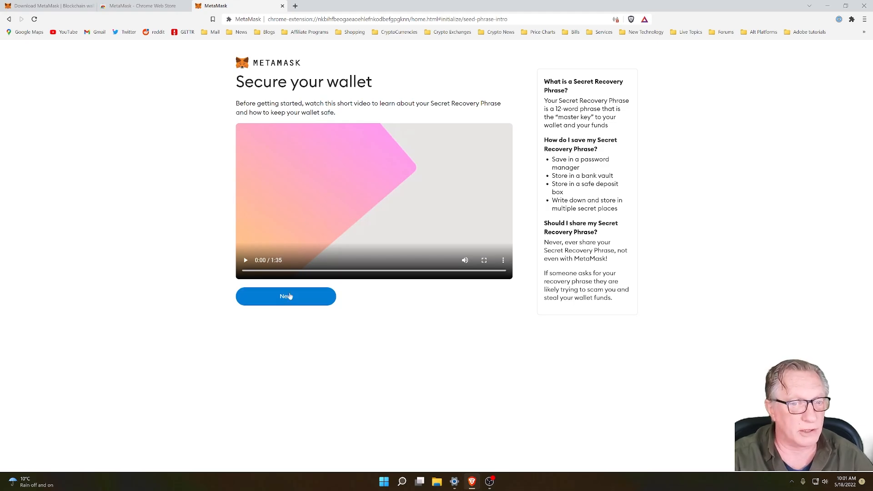
{"action": "left_click", "coordinate": [286, 296]}
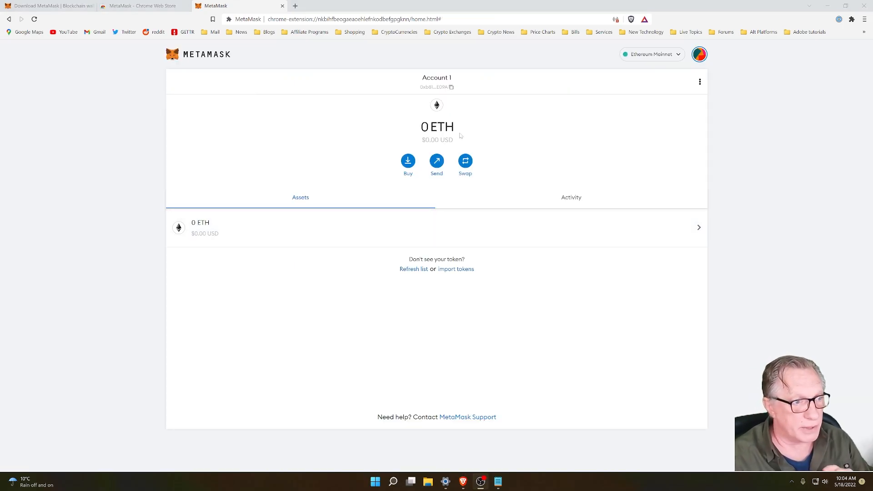
{"action": "mouse_move", "coordinate": [413, 110]}
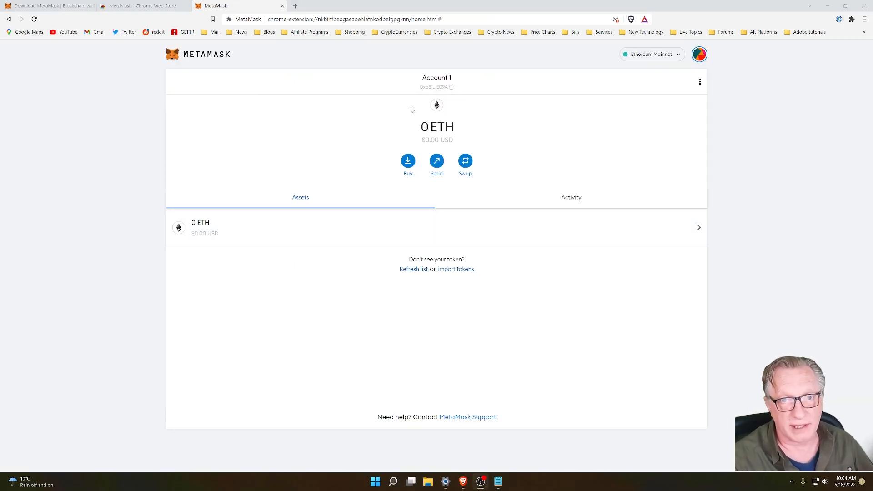
{"action": "mouse_move", "coordinate": [436, 162]}
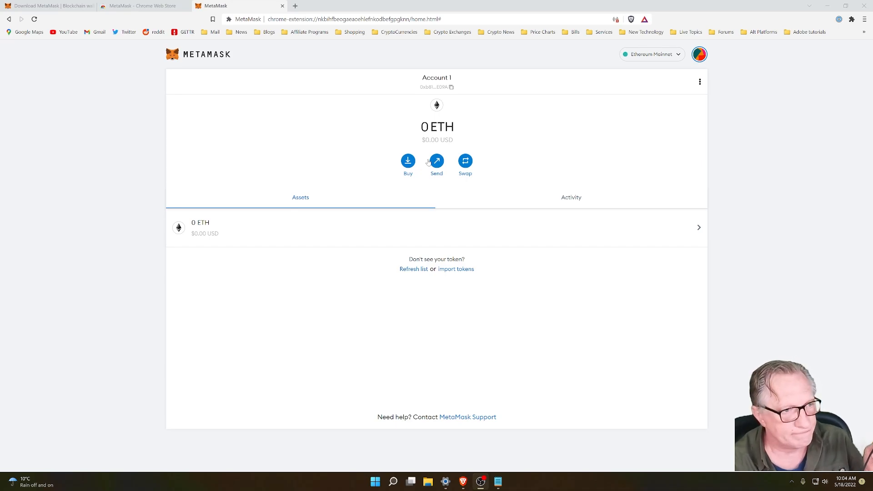
{"action": "mouse_move", "coordinate": [457, 169]}
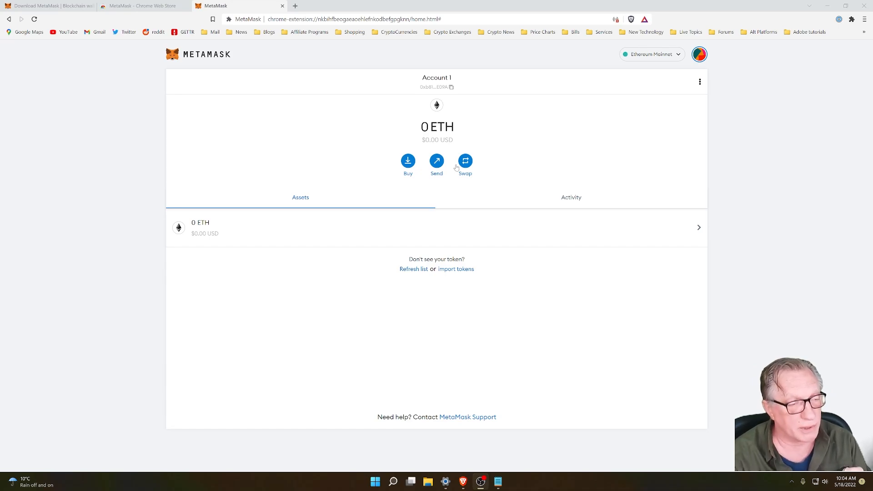
{"action": "mouse_move", "coordinate": [616, 225]}
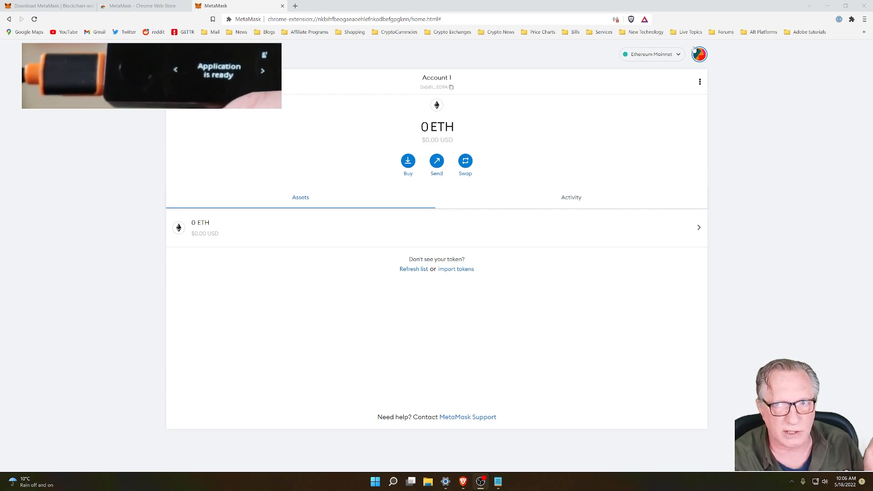
- From the account menu, connect a hardware wallet choosing Ledger, listing its accounts
{"action": "left_click", "coordinate": [700, 55]}
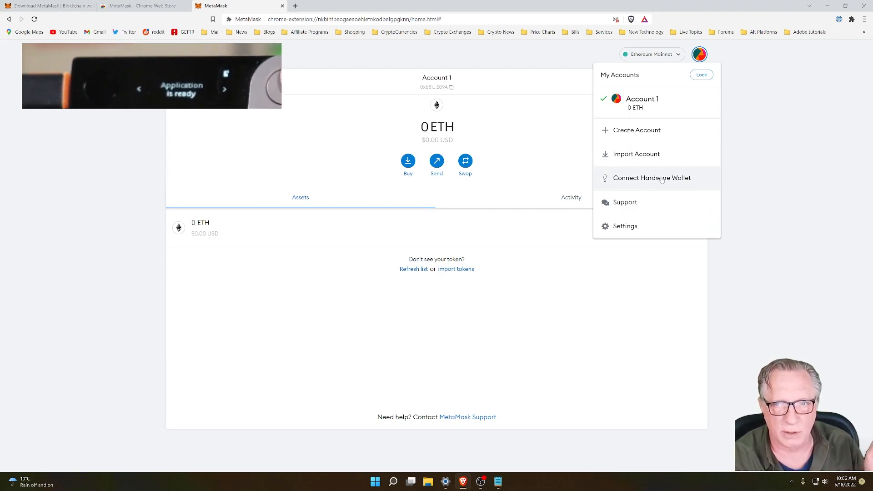
{"action": "left_click", "coordinate": [652, 178]}
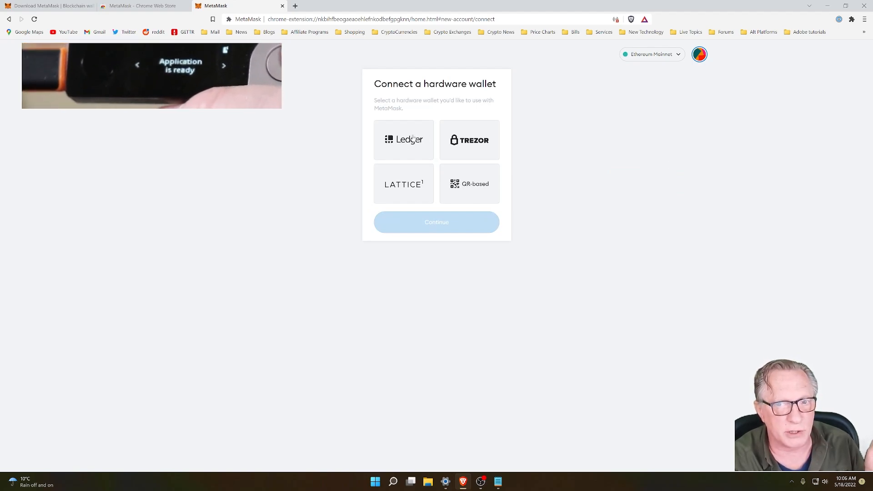
{"action": "left_click", "coordinate": [404, 139]}
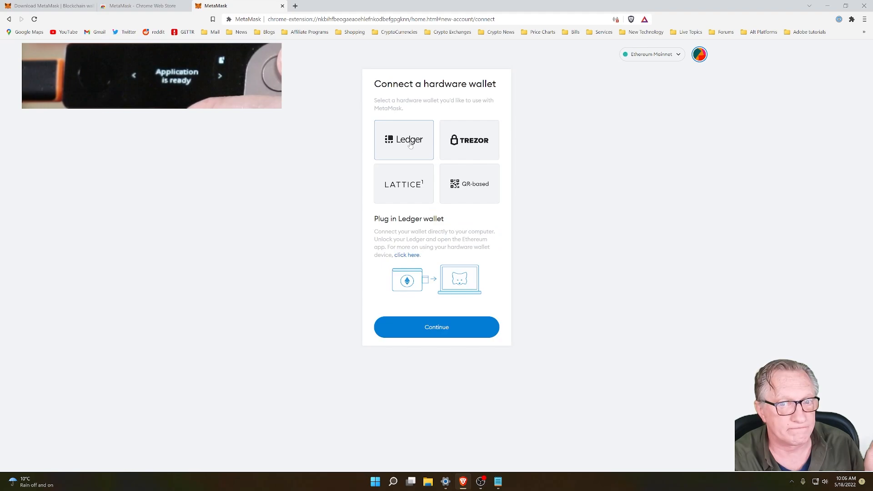
{"action": "left_click", "coordinate": [436, 327]}
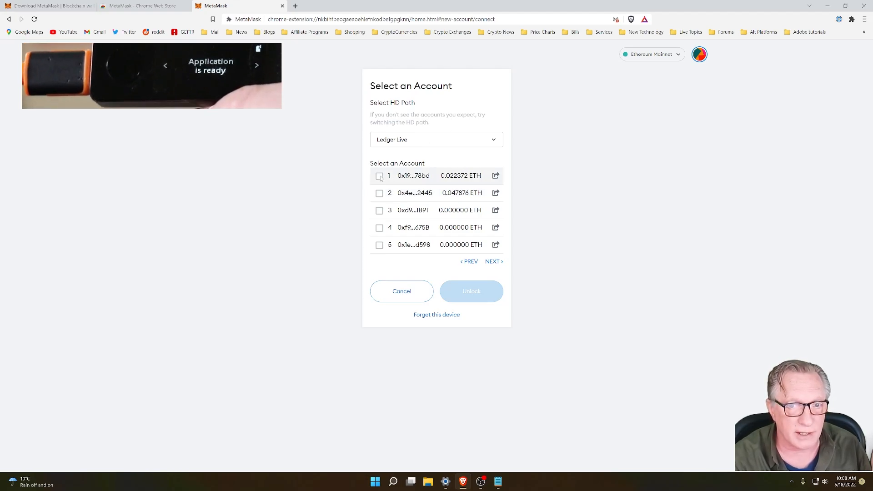
- Unlock the first Ledger account as Ledger 1 with 0.0224 ETH and its tokens
{"action": "left_click", "coordinate": [379, 175]}
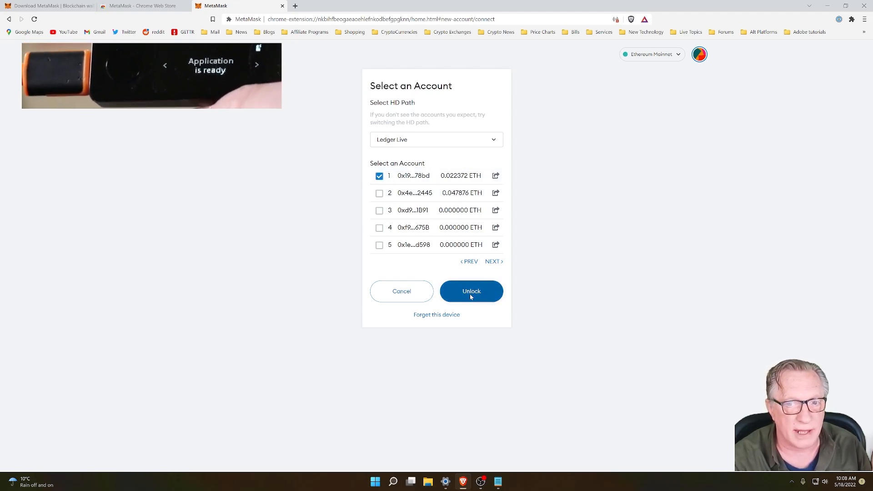
{"action": "left_click", "coordinate": [472, 291]}
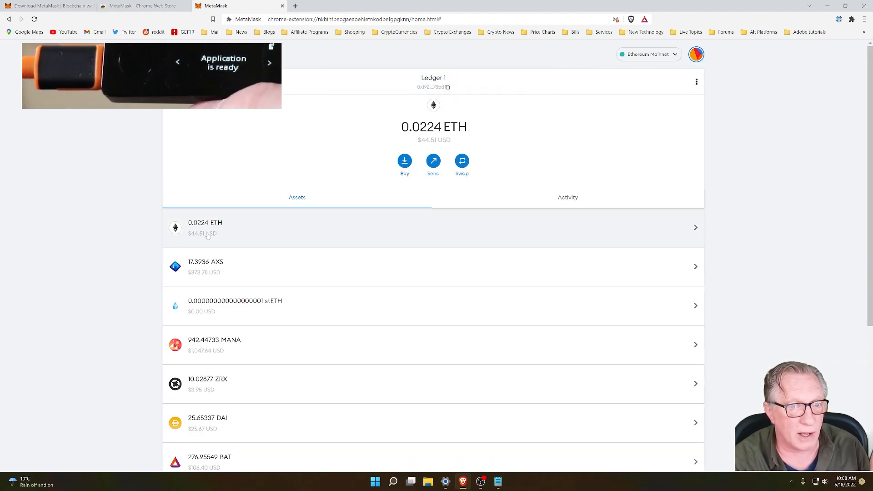
- From the ETH asset, set up a 0.01 ETH send from Ledger 1 to Account 1 for review
{"action": "left_click", "coordinate": [205, 228]}
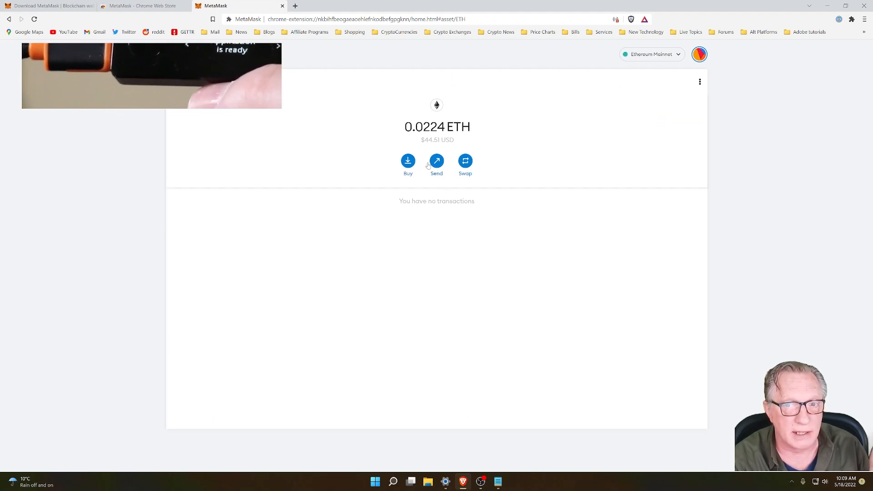
{"action": "left_click", "coordinate": [436, 161]}
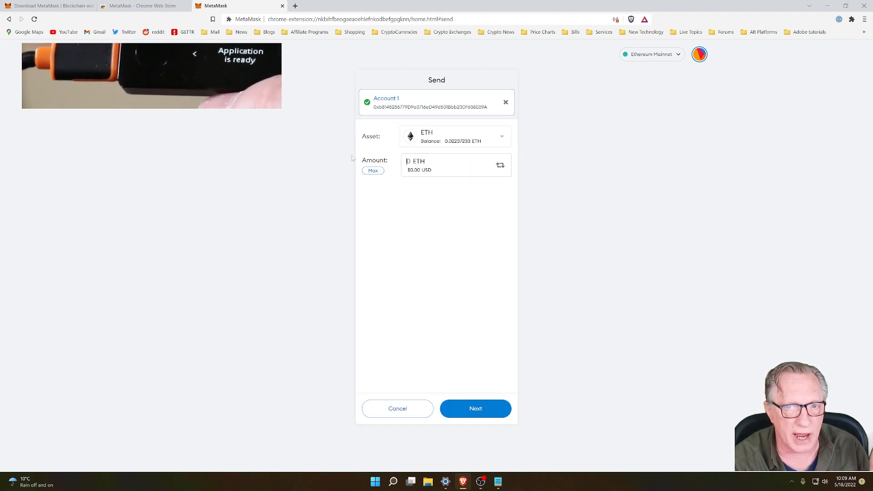
{"action": "type", "text": "0.01"}
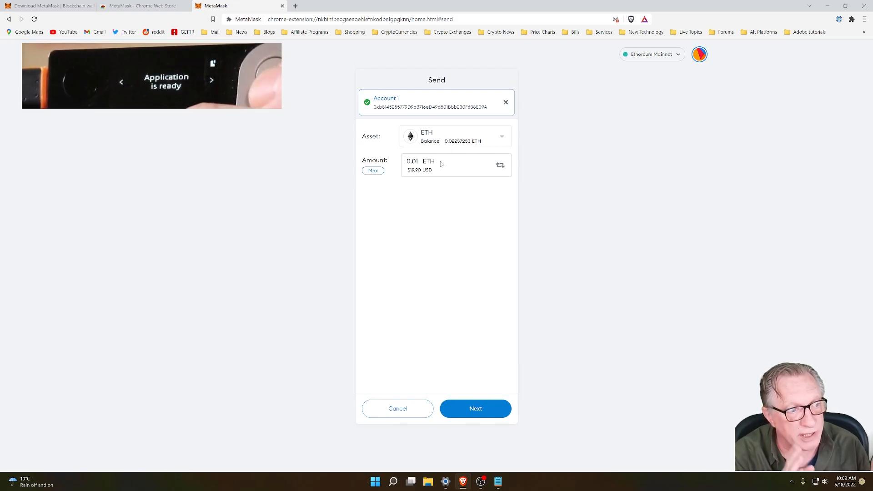
{"action": "left_click", "coordinate": [476, 408]}
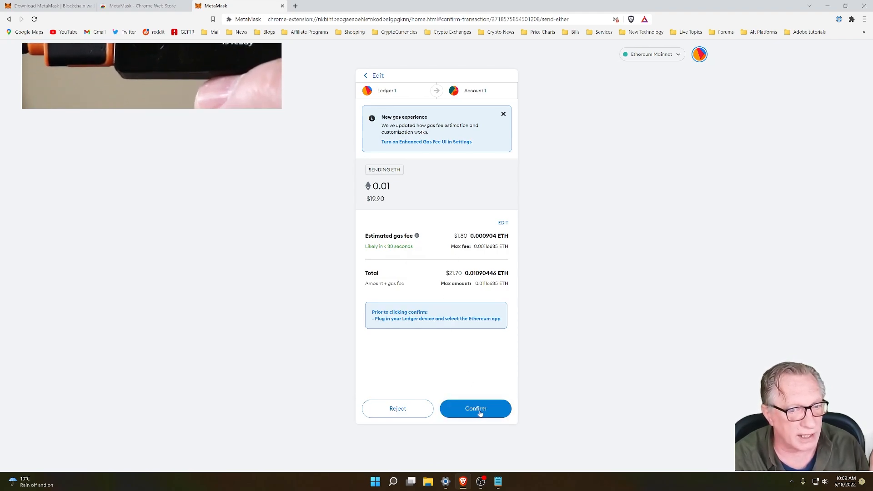
- Confirm the 0.01 ETH send on the Ledger and check Account 1 now holds 0.01 ETH
{"action": "left_click", "coordinate": [475, 409]}
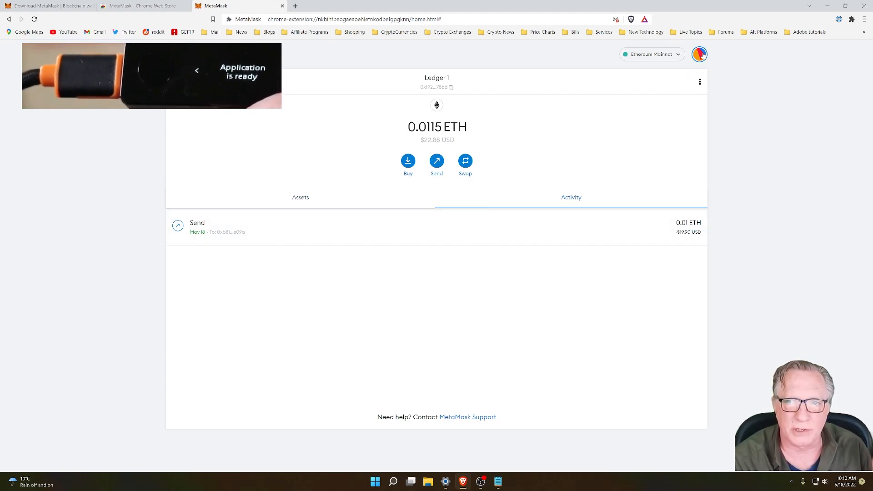
{"action": "left_click", "coordinate": [700, 54]}
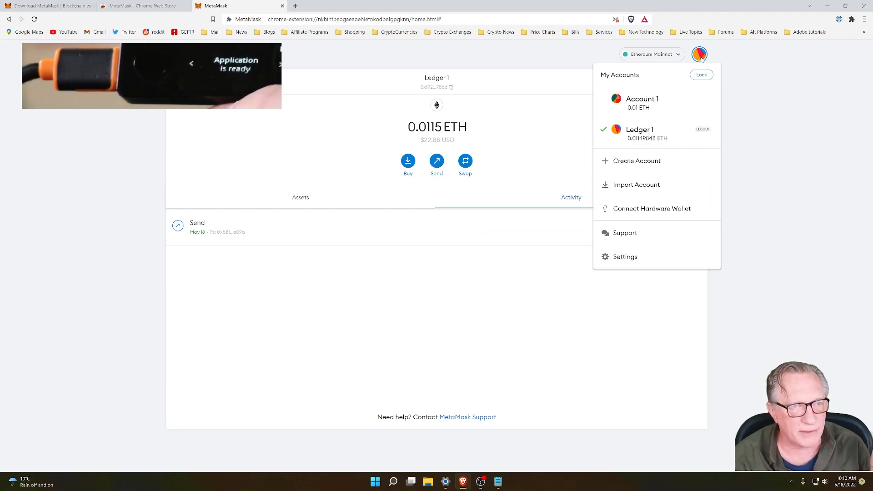